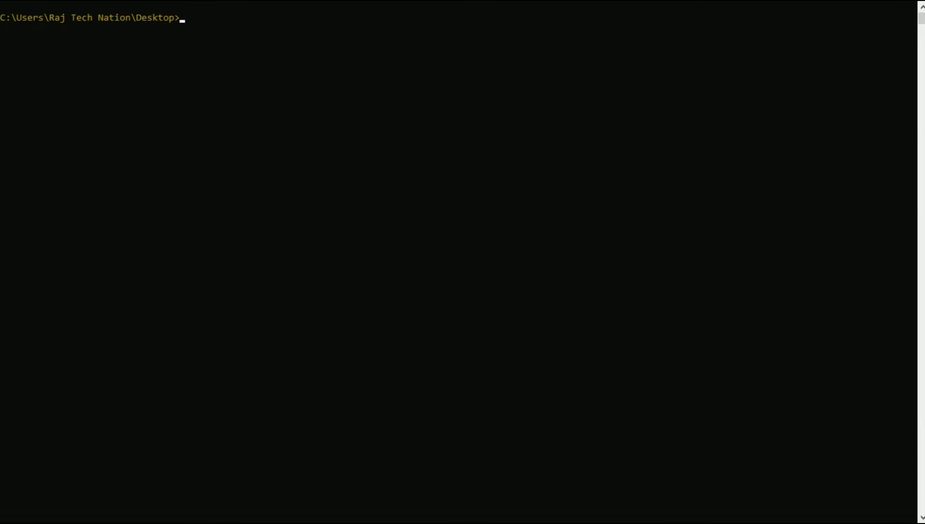
# List the Desktop with dir, then display trial.txt with type, which prints nothing since it is empty
pyautogui.write('dir')
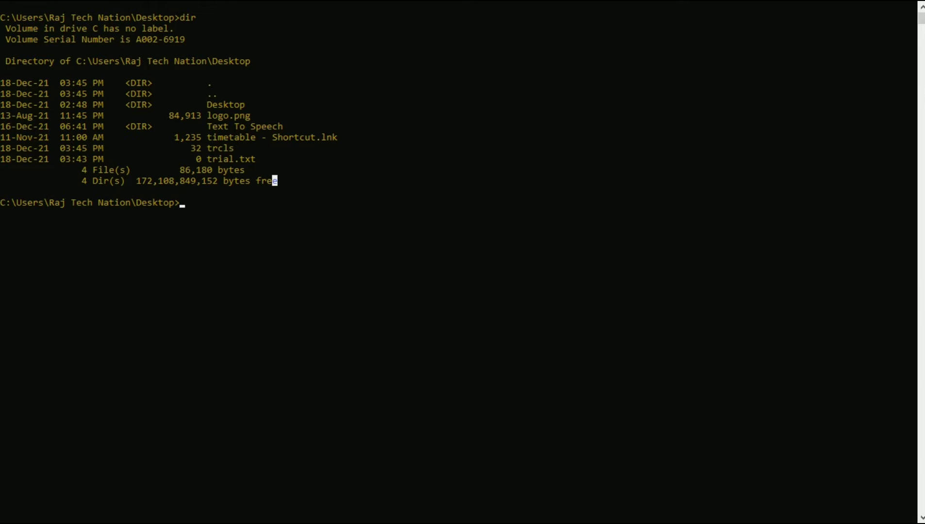
pyautogui.write('type')
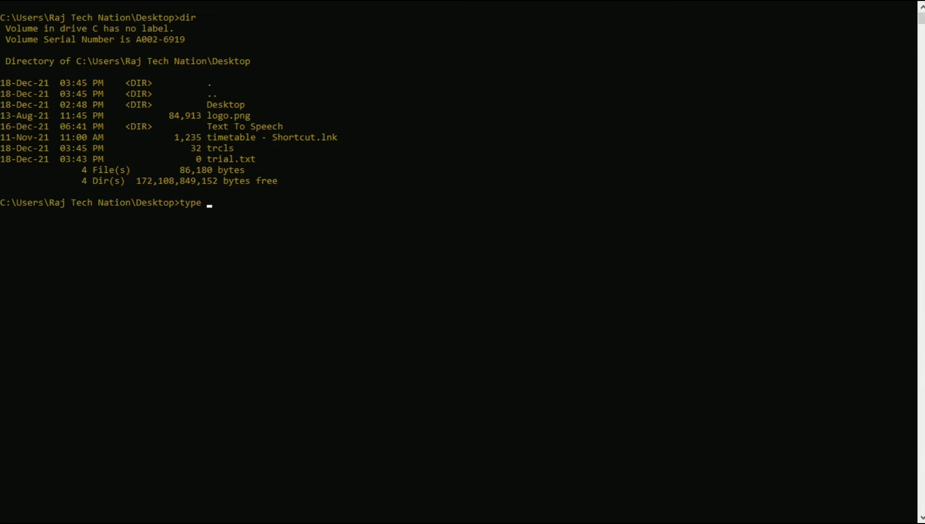
pyautogui.write('trcls')
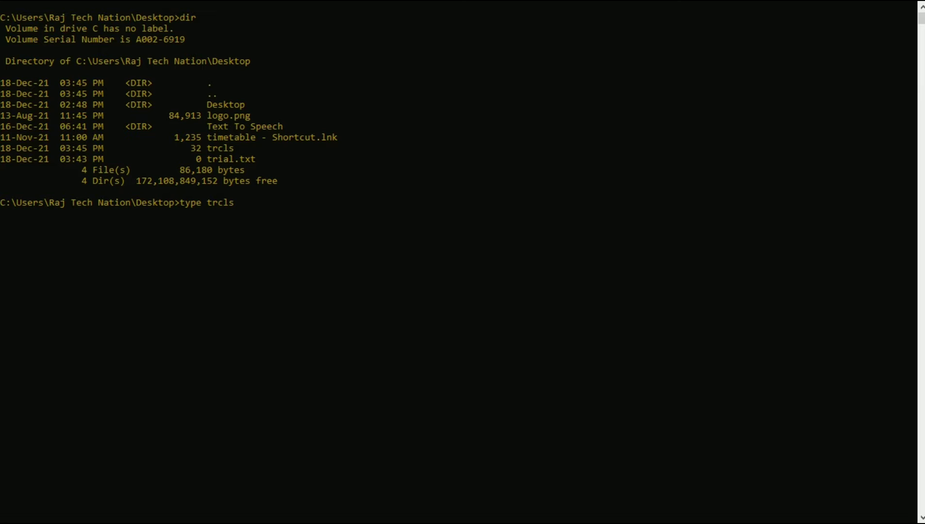
pyautogui.press('BackSpace')
pyautogui.write('ial.tx')
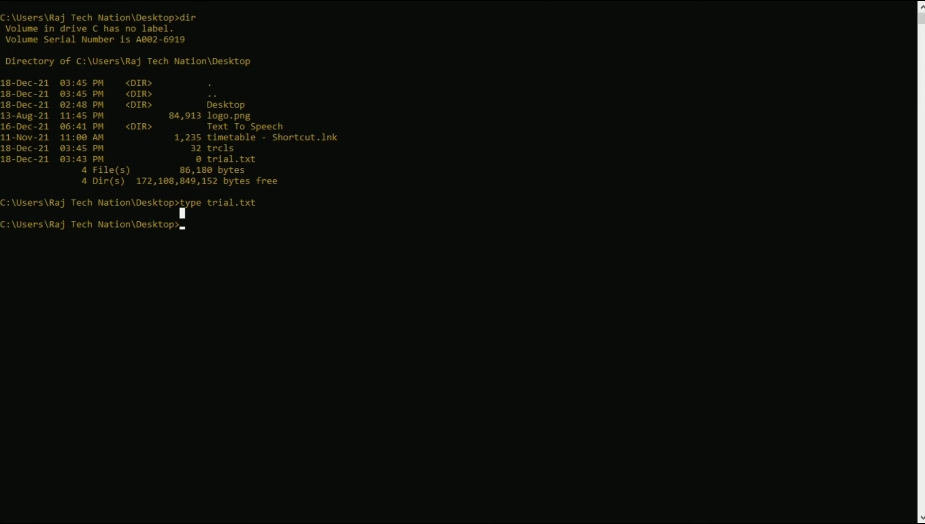
# Append 'subscribe to raj tech nation' to trial.txt using echo with the >> redirect
pyautogui.write('ty')
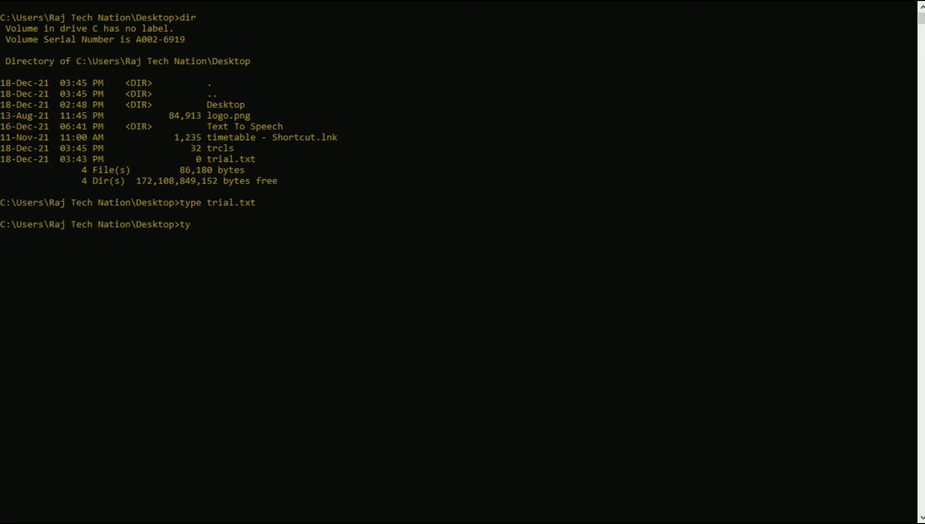
pyautogui.write('p')
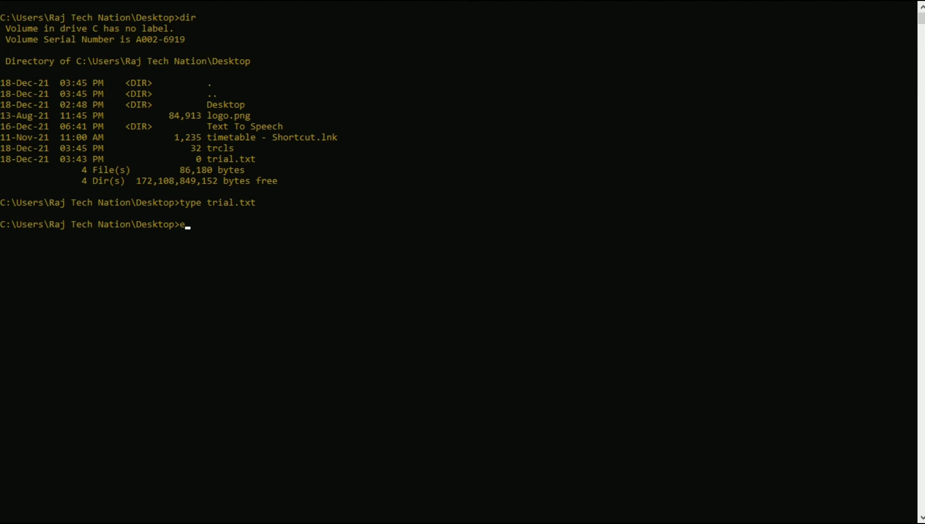
pyautogui.write('cho subscribe to raj te4')
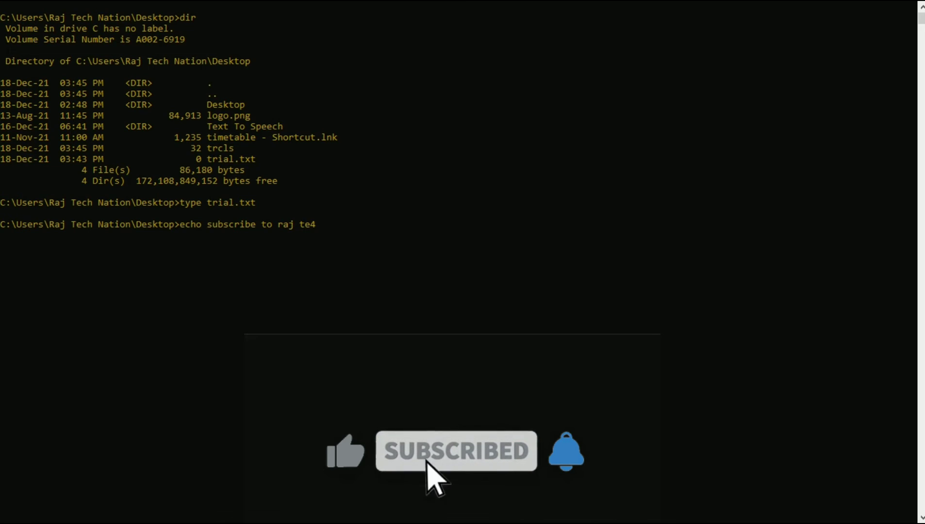
pyautogui.press('Backspace')
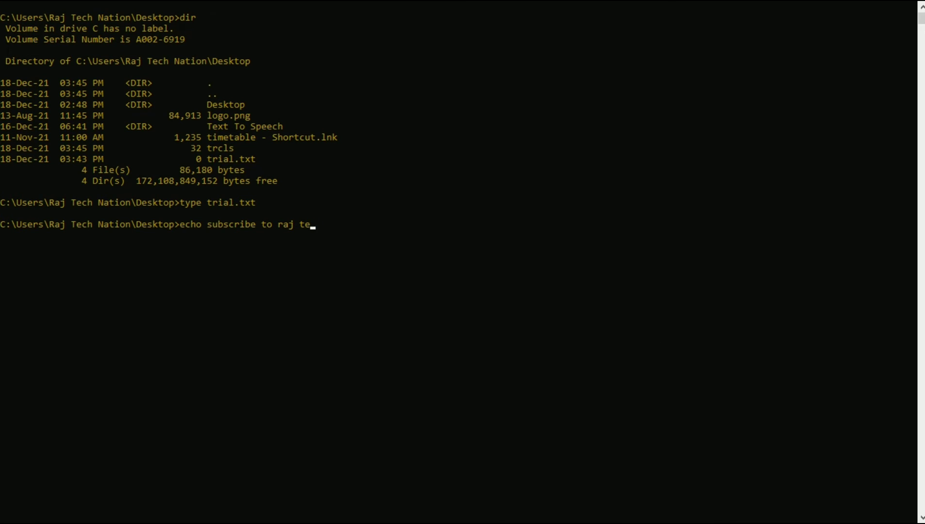
pyautogui.write('ch nation >>')
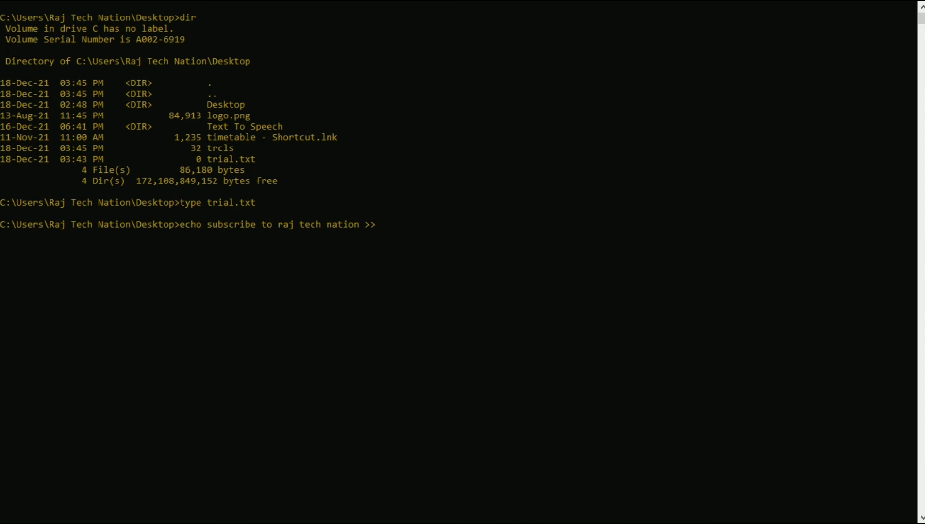
pyautogui.write('trial.txt')
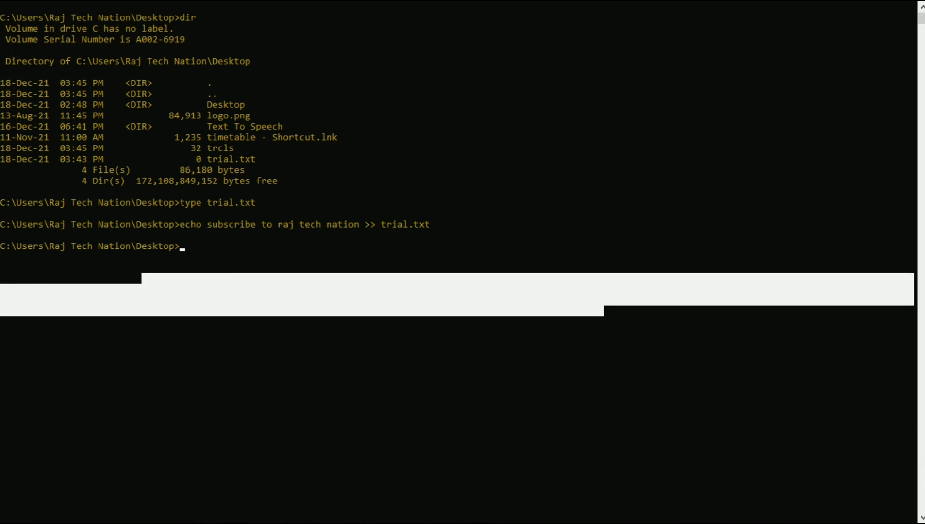
# List the Desktop again with dir to show trial.txt now at 31 bytes
pyautogui.write('dir')
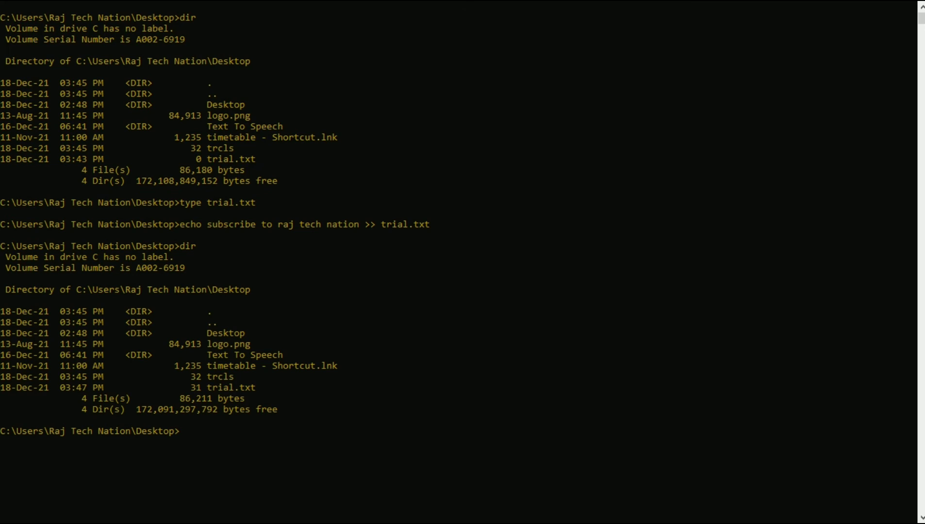
# Display trial.txt with type and highlight the printed line 'subscribe to raj tech nation'
pyautogui.write('type')
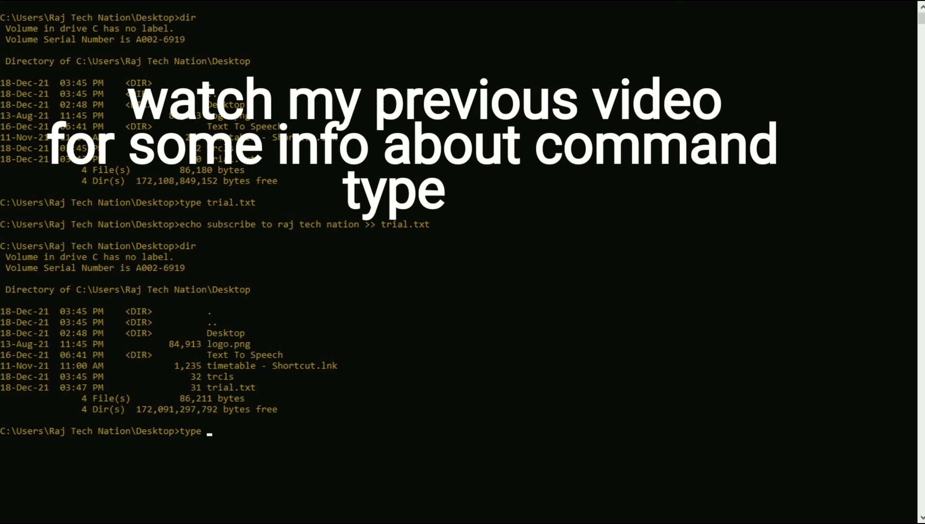
pyautogui.write('trial.txt')
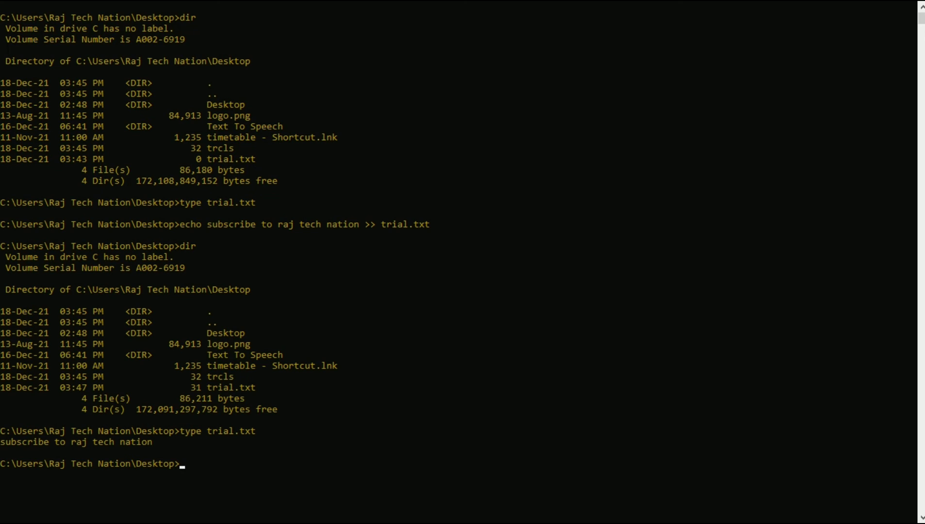
pyautogui.moveTo(0, 442); pyautogui.dragTo(154, 442)
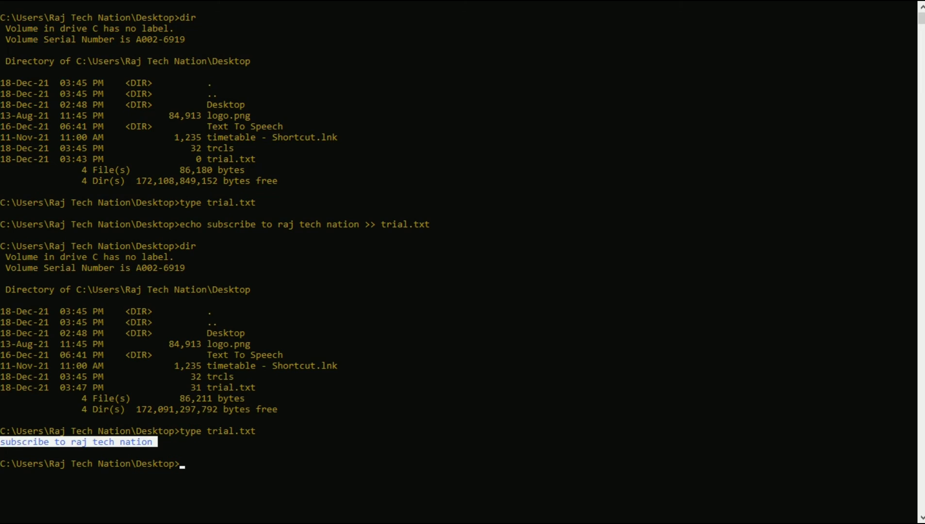